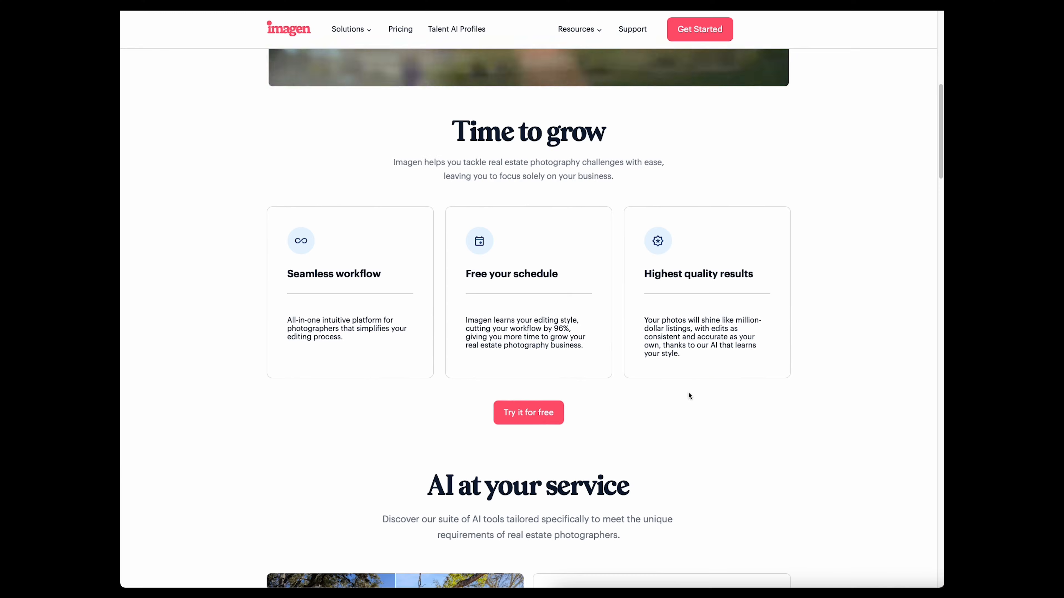
Step: Start the free trial from 'Try it for free', reaching the 1,500 free AI edits signup form
click(528, 412)
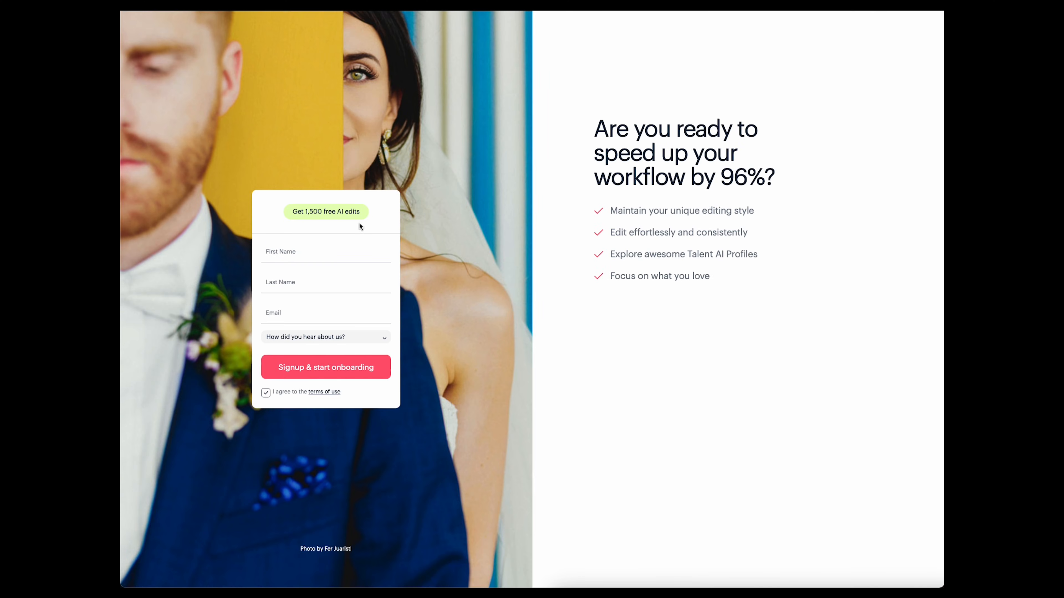